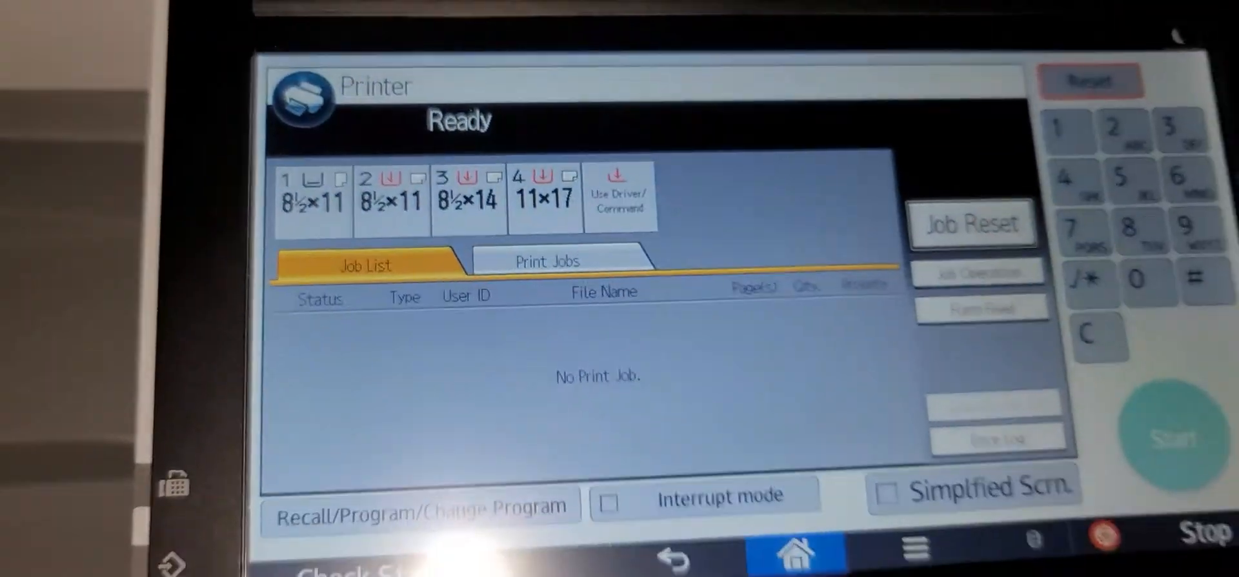
Leave the Printer screen and return to the Copier screen, ready in black & white
{"action": "left_click", "coordinate": [795, 551]}
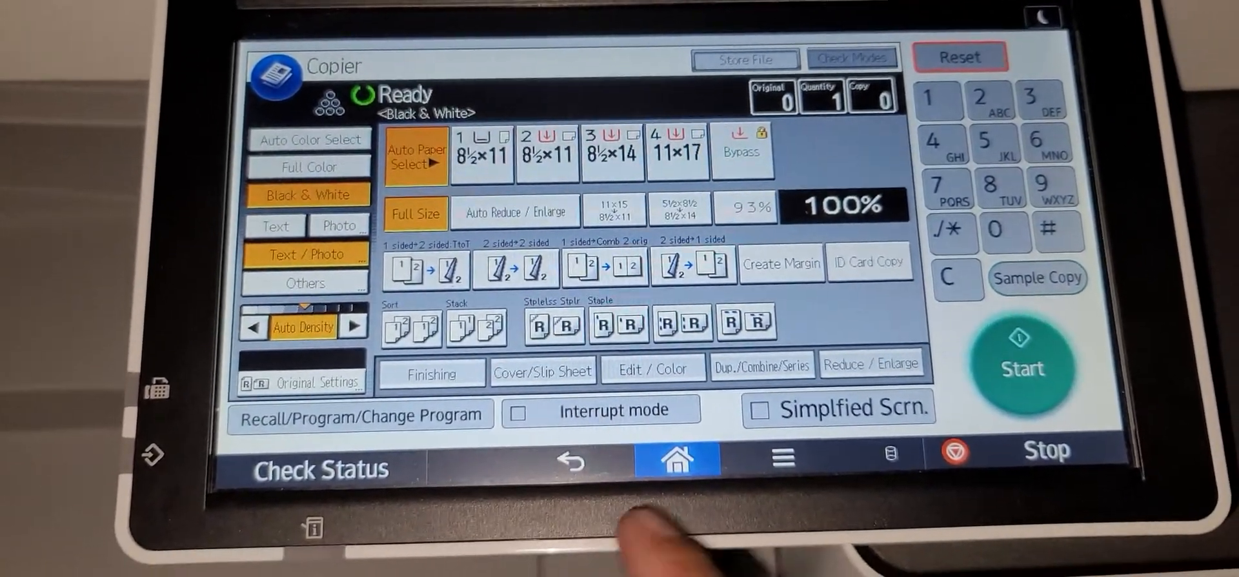
Enter SP service mode with code 107 to reach the System/Fax/Printer/Scanner/PM Counter menu
{"action": "left_click", "coordinate": [675, 458]}
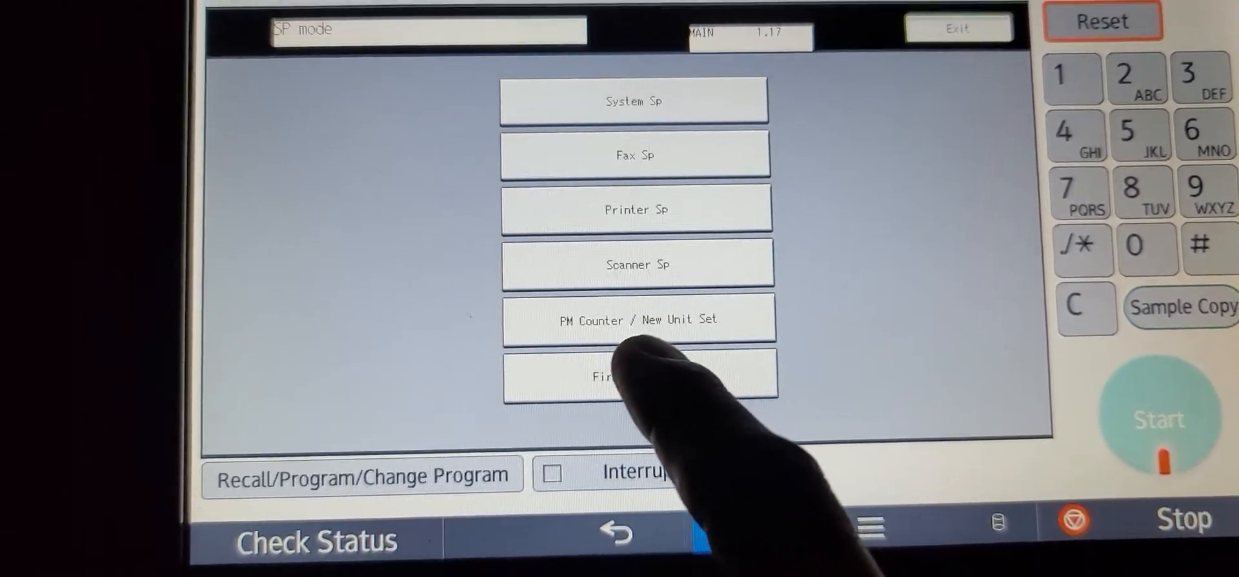
From PM Counter / New Unit Set, print the PM counter list of current versus target yields
{"action": "left_click", "coordinate": [636, 318]}
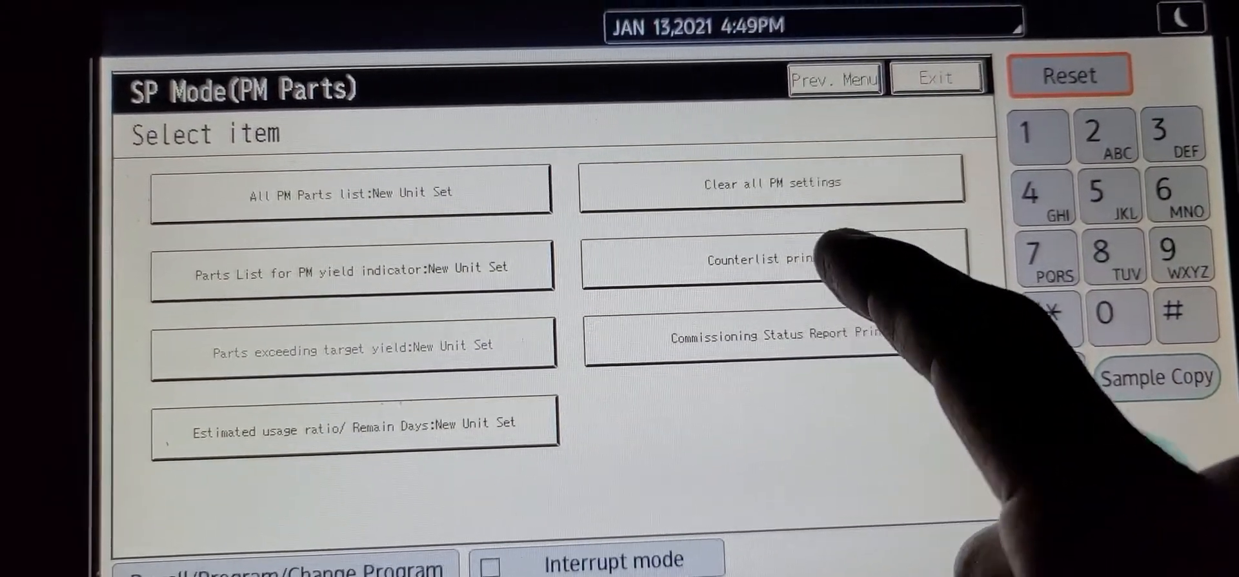
{"action": "left_click", "coordinate": [759, 260]}
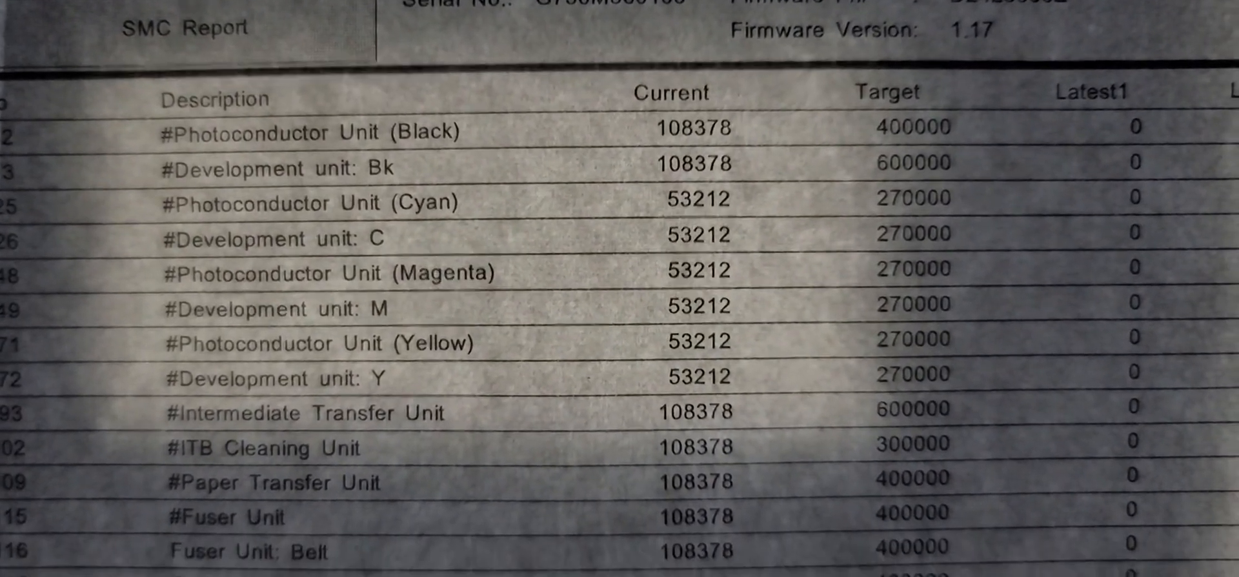
Scroll through the printed SMC counter report while the Completed dialog shows
{"action": "scroll", "scroll_direction": "down", "scroll_amount": 3}
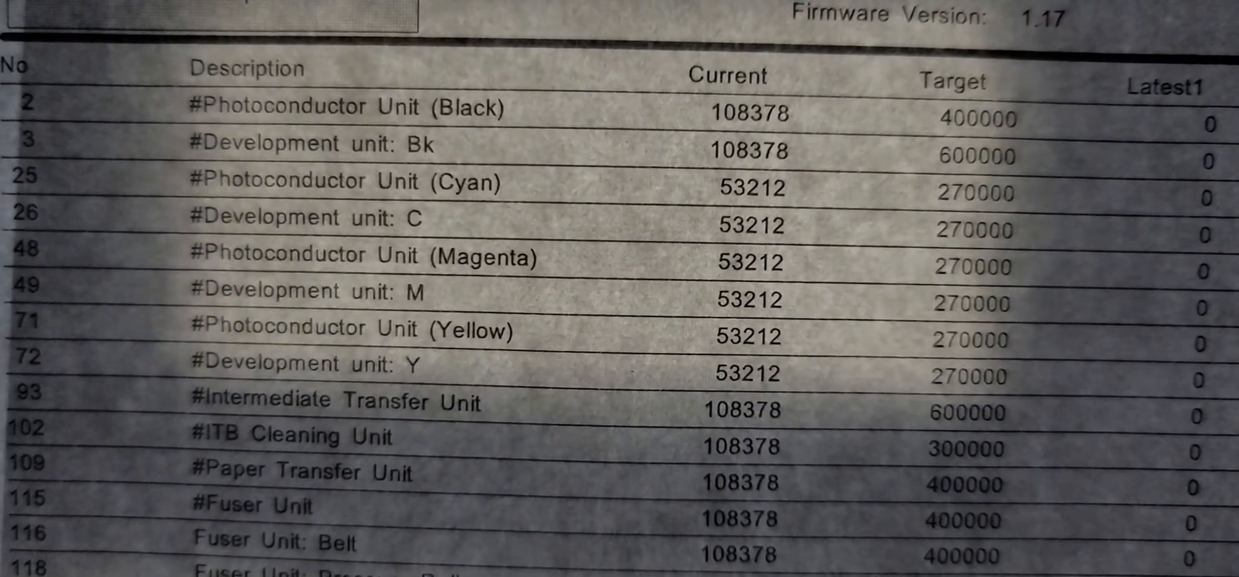
{"action": "scroll", "scroll_direction": "down", "scroll_amount": 3}
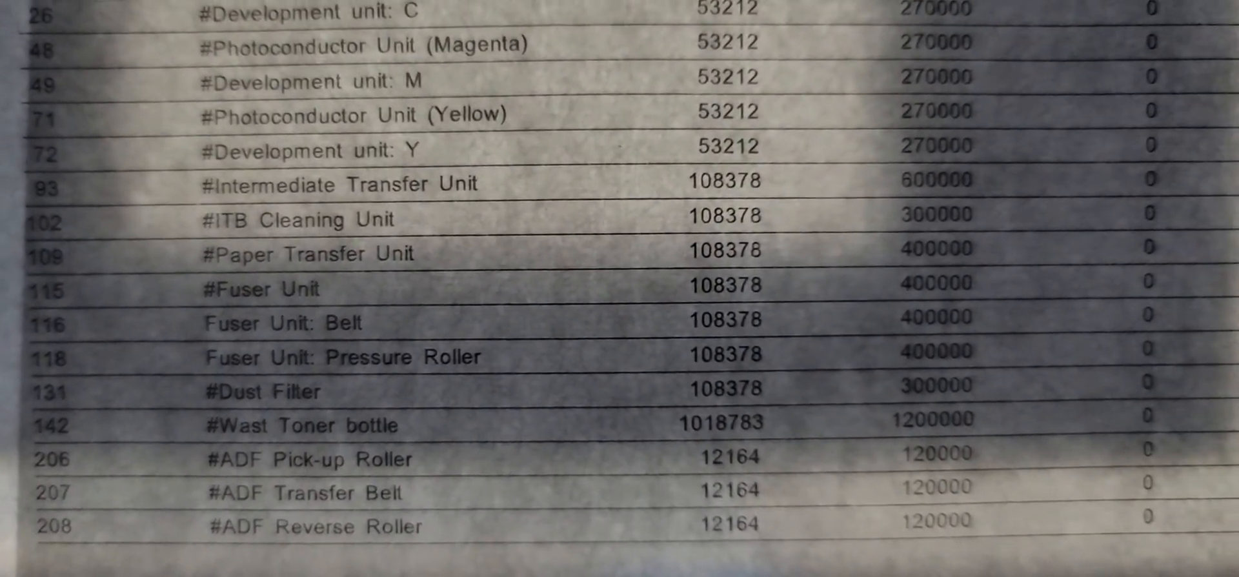
{"action": "scroll", "scroll_direction": "down", "scroll_amount": 3}
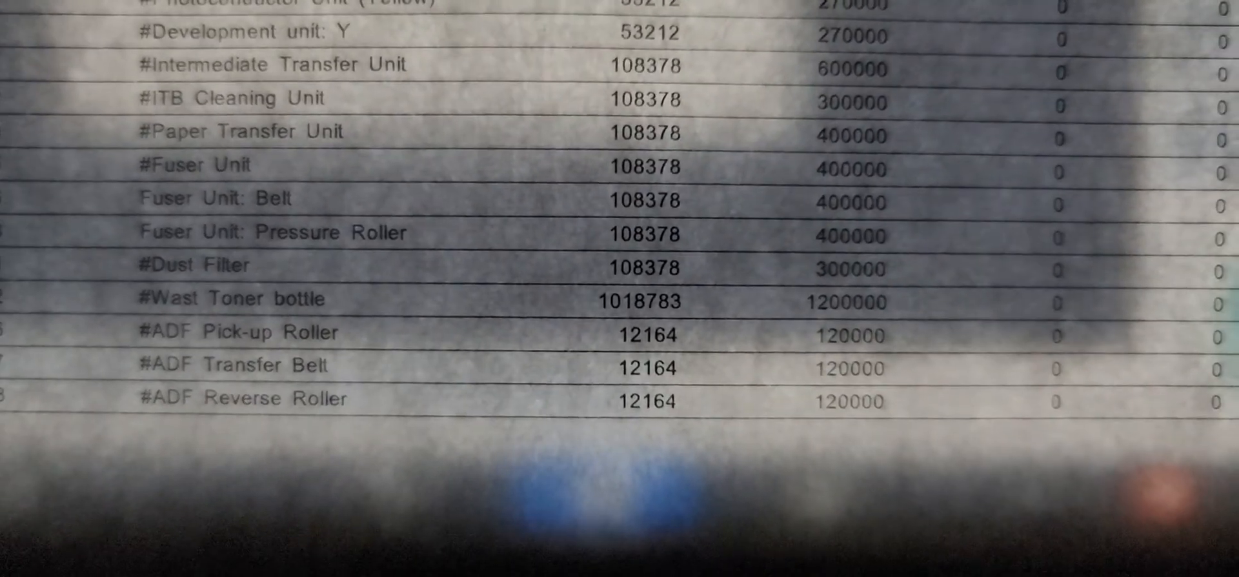
{"action": "scroll", "scroll_direction": "up", "scroll_amount": 3}
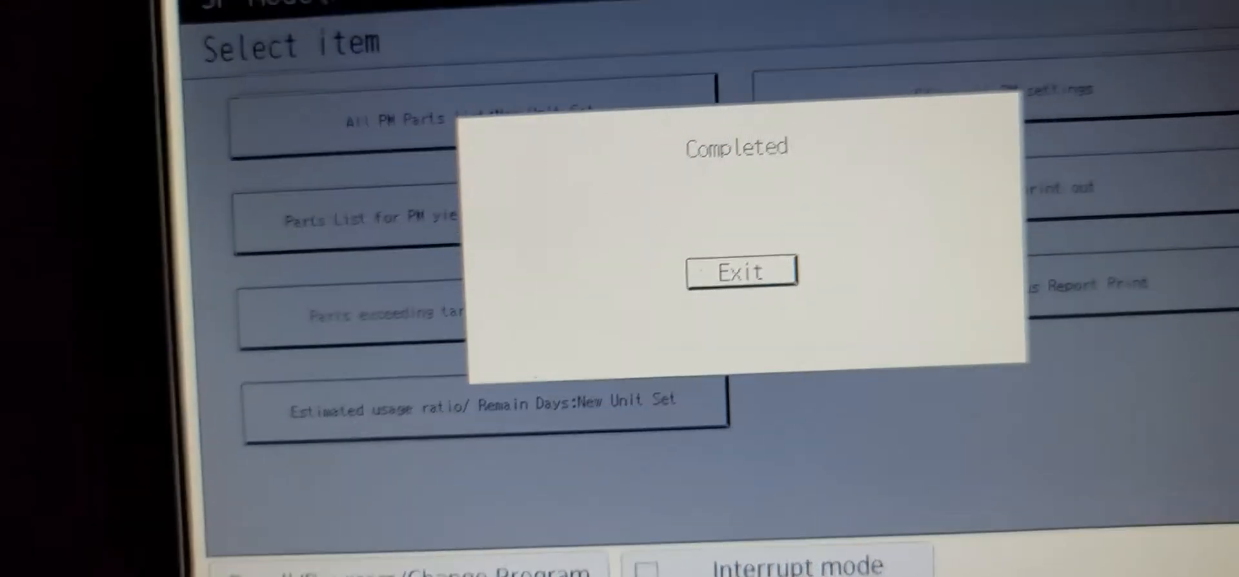
Dismiss the Completed dialog, browse the System SP list, and return to the top-level SP menu
{"action": "left_click", "coordinate": [741, 270]}
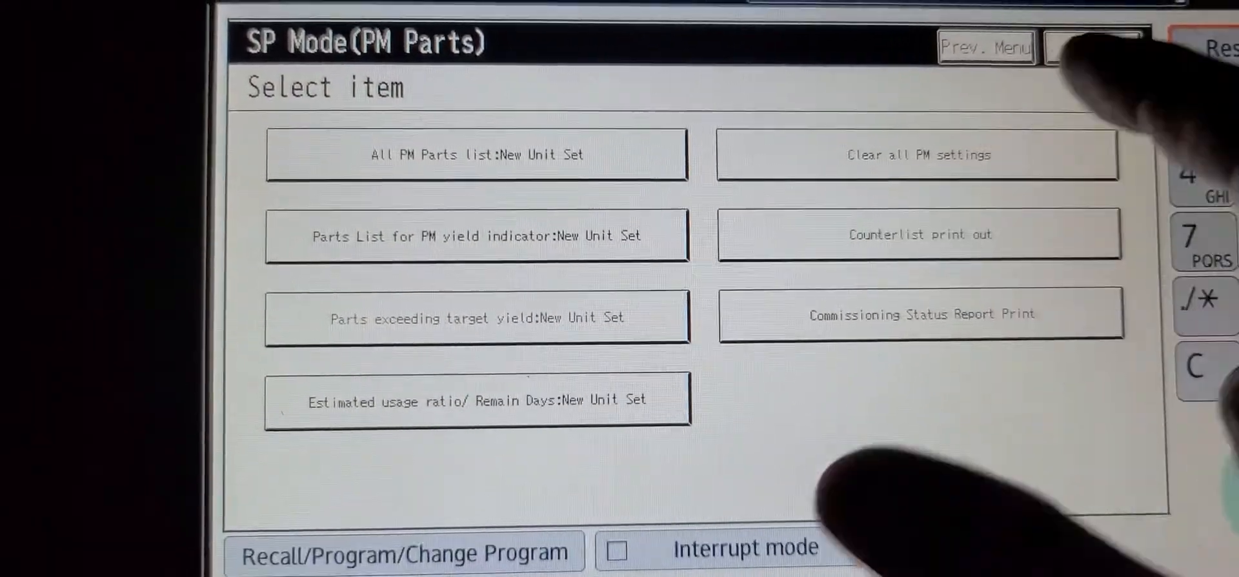
{"action": "left_click", "coordinate": [985, 47]}
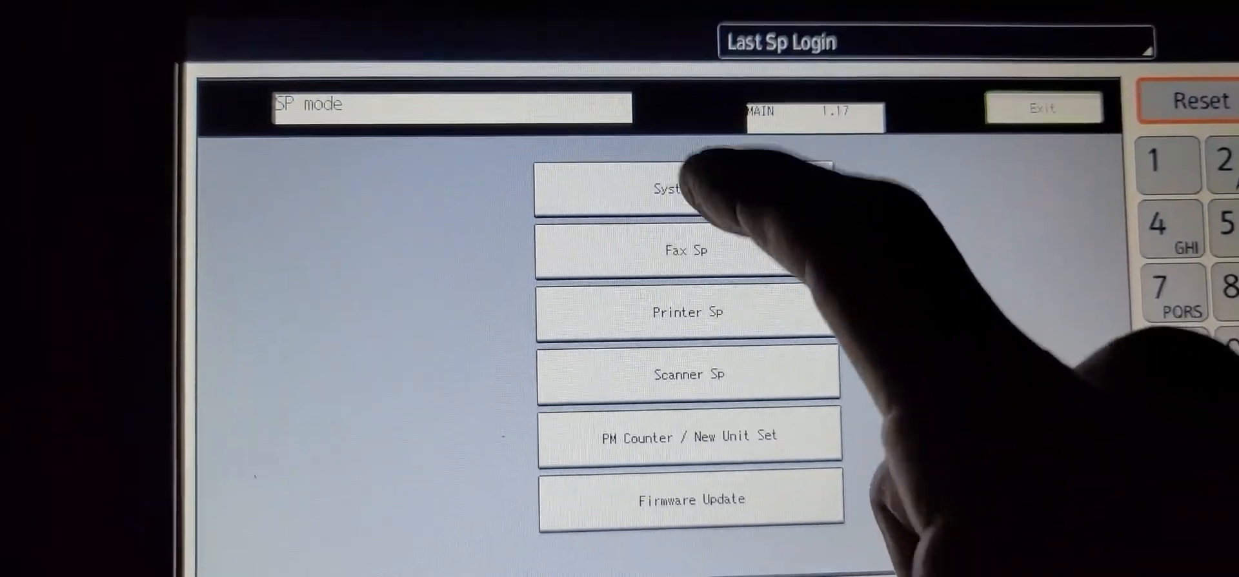
{"action": "left_click", "coordinate": [684, 188]}
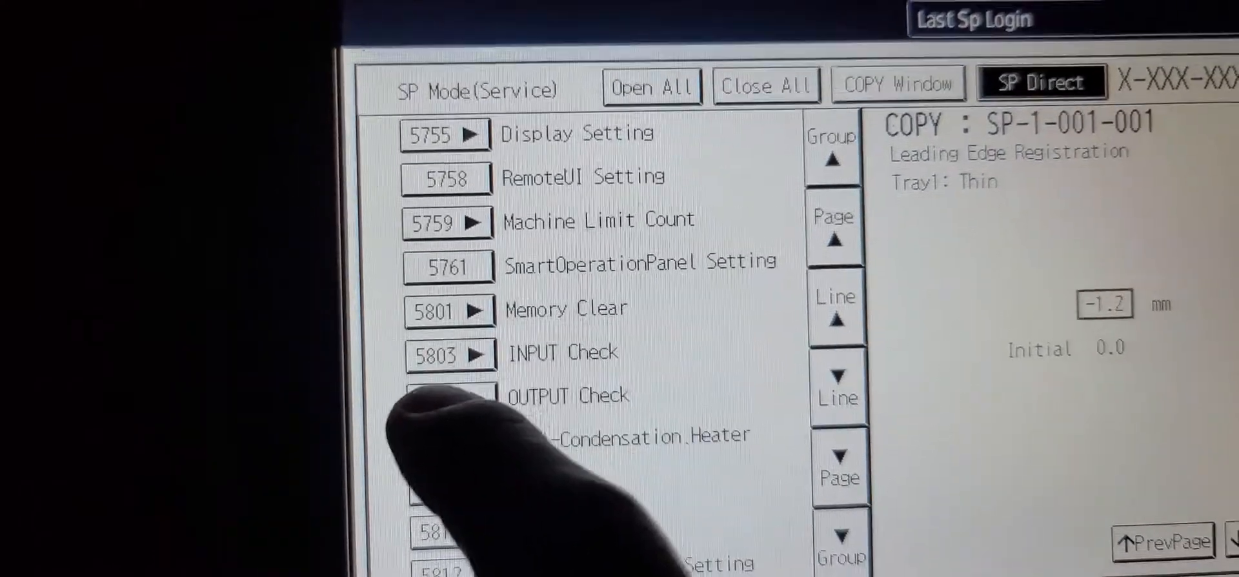
{"action": "scroll", "scroll_direction": "down", "scroll_amount": 3}
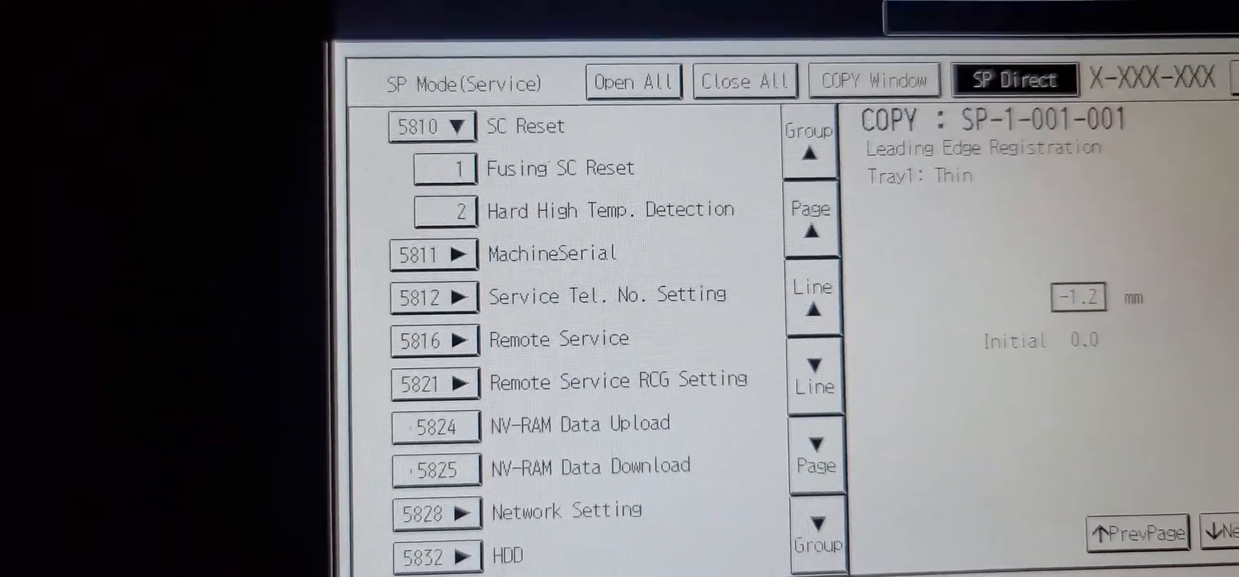
{"action": "left_click", "coordinate": [444, 166]}
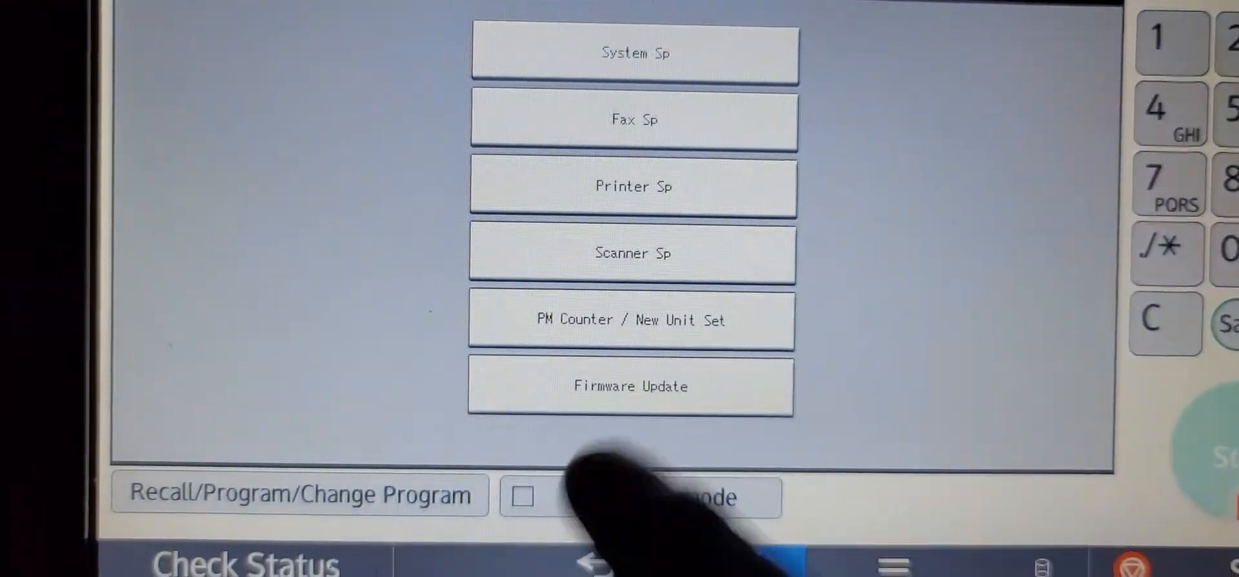
Run Printer SP 1103 Test Page with 2 Color Pattern and dismiss the Completed notice
{"action": "left_click", "coordinate": [632, 186]}
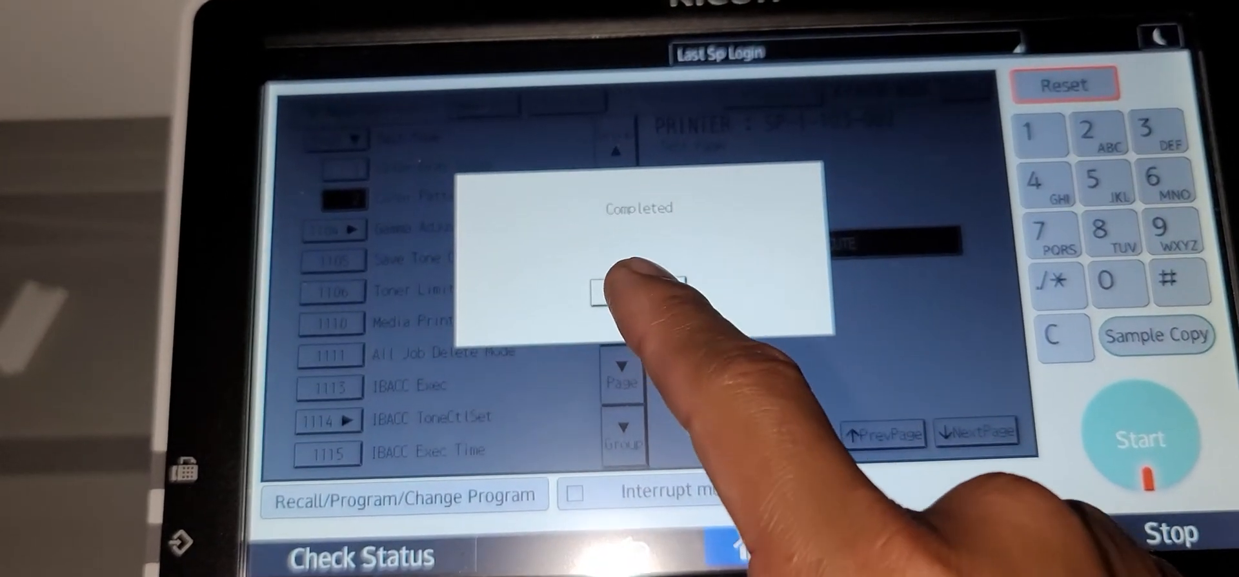
{"action": "left_click", "coordinate": [641, 290]}
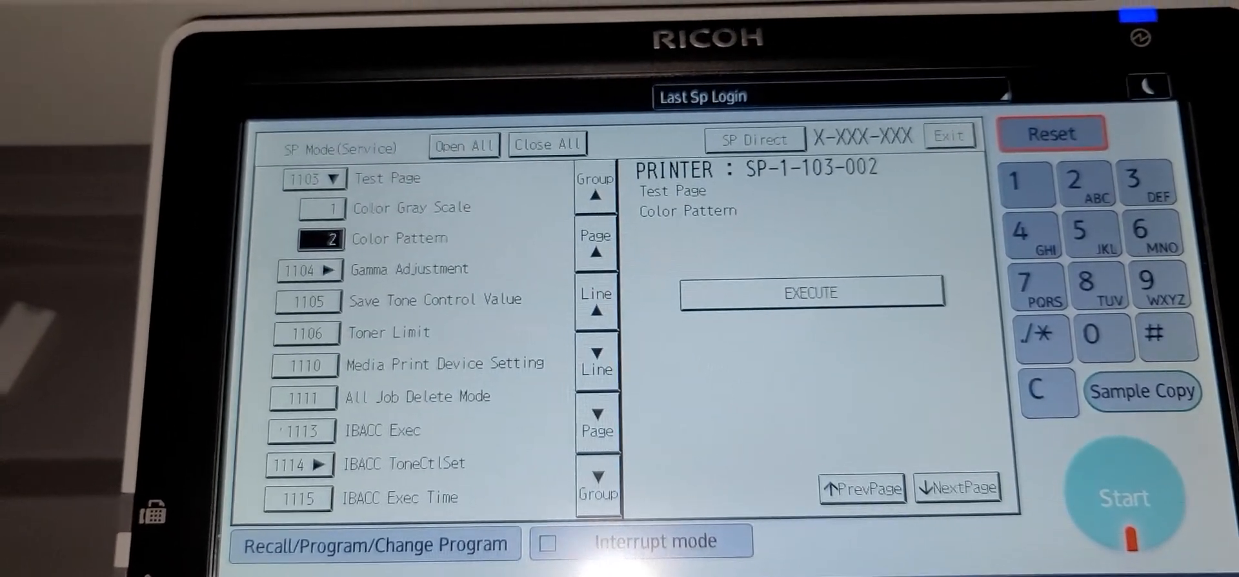